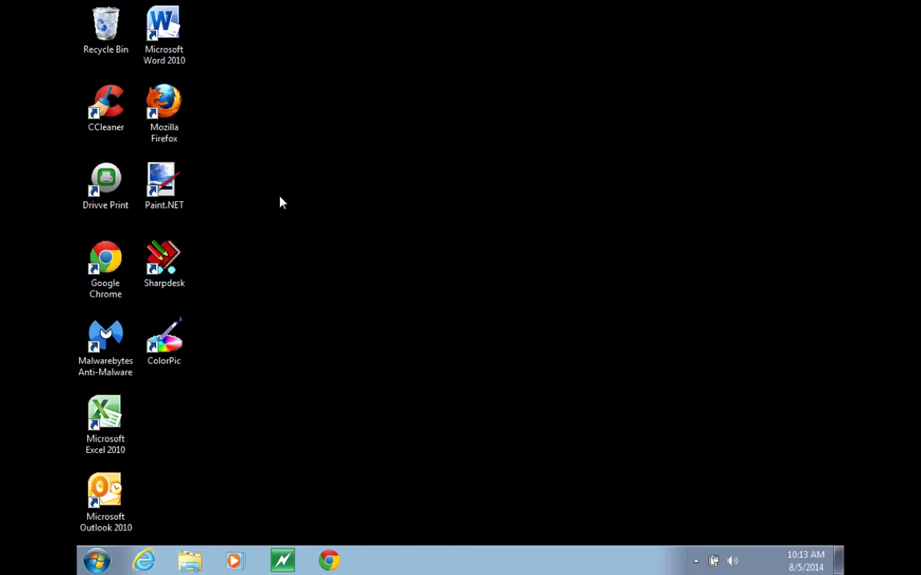
{"action": "mouse_move", "coordinate": [96, 560]}
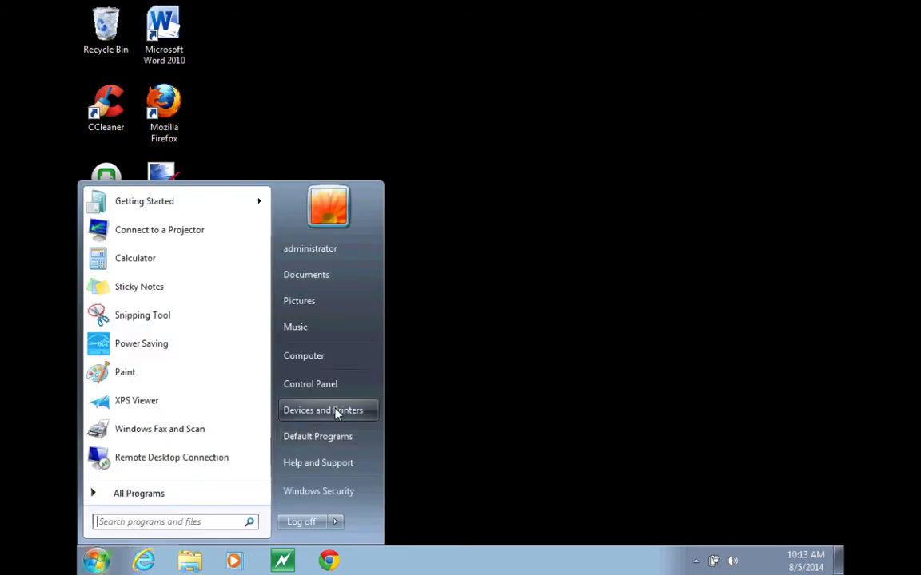
{"action": "mouse_move", "coordinate": [310, 384]}
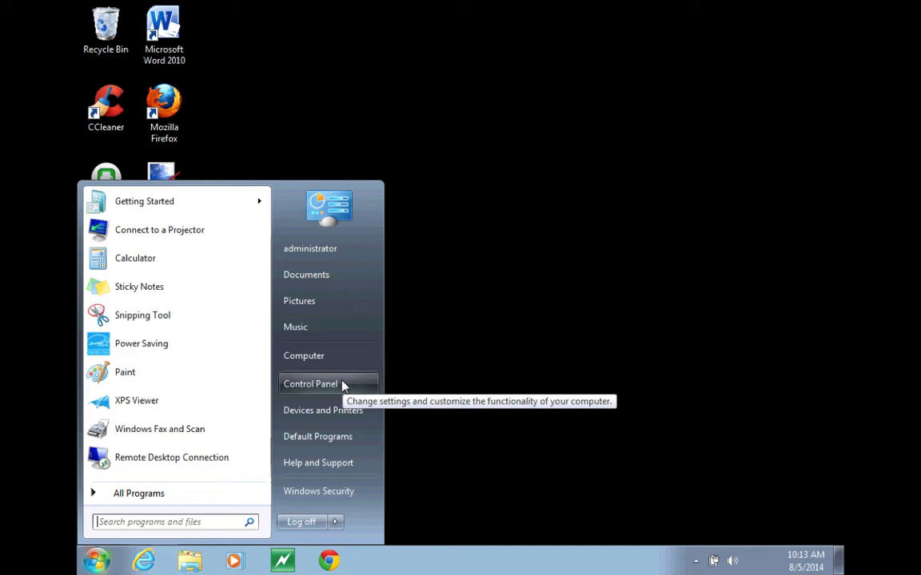
- Reach Devices and Printers through Control Panel's Hardware and Sound
{"action": "left_click", "coordinate": [310, 383]}
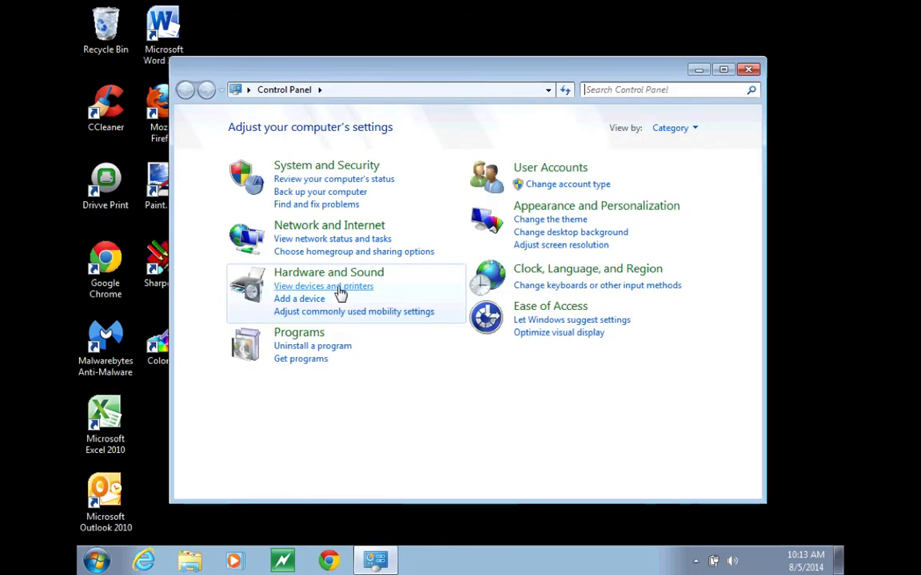
{"action": "left_click", "coordinate": [322, 286]}
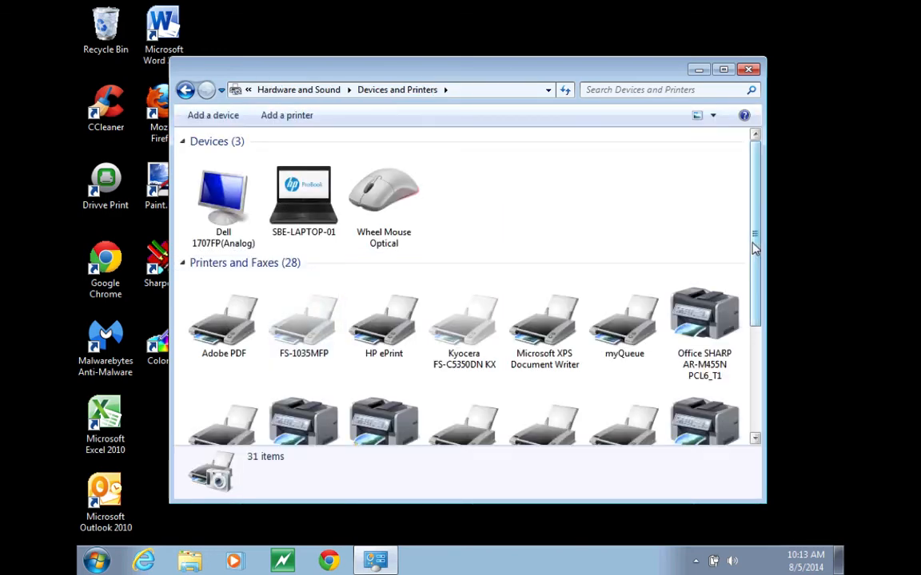
- Bring up the SHARP MX-5140N PCL6 printer's properties from the printer list
{"action": "scroll", "scroll_direction": "down", "scroll_amount": 3}
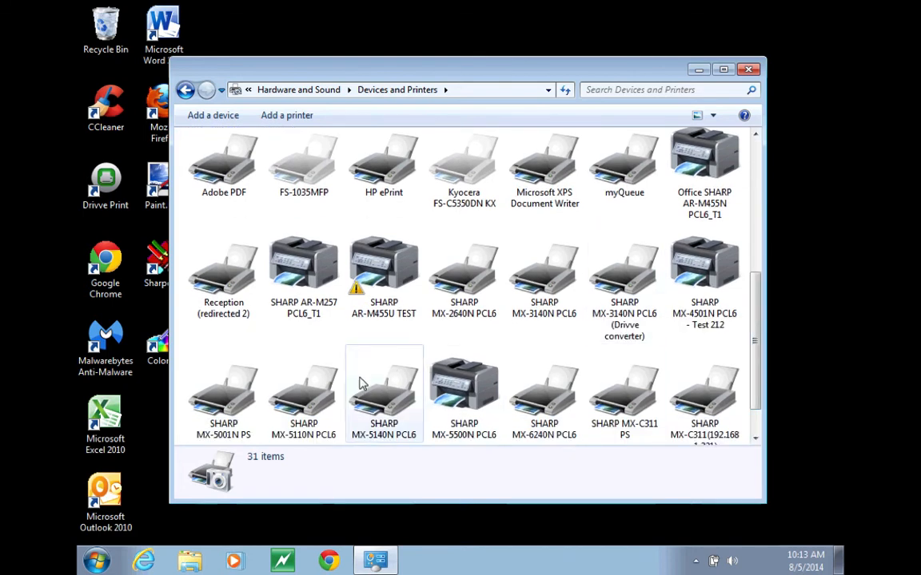
{"action": "right_click", "coordinate": [384, 383]}
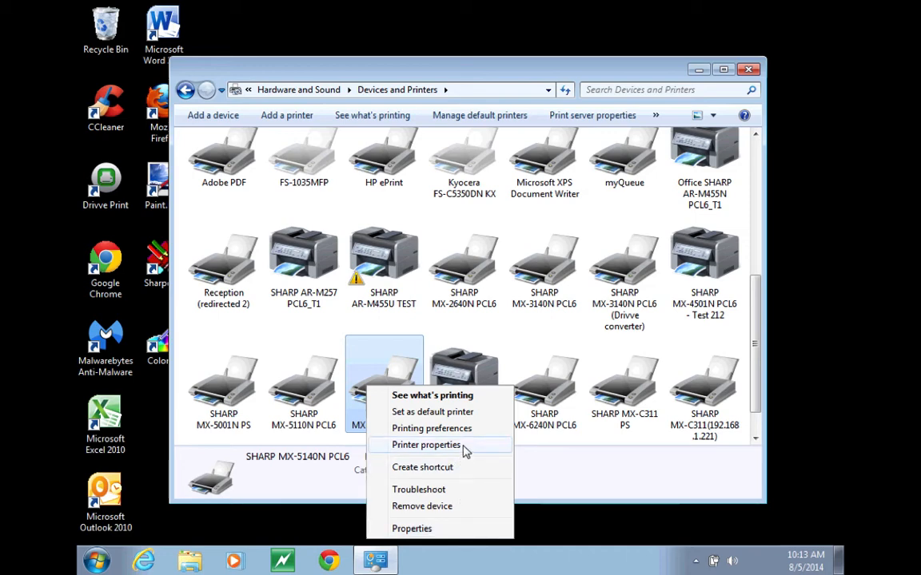
{"action": "left_click", "coordinate": [425, 444]}
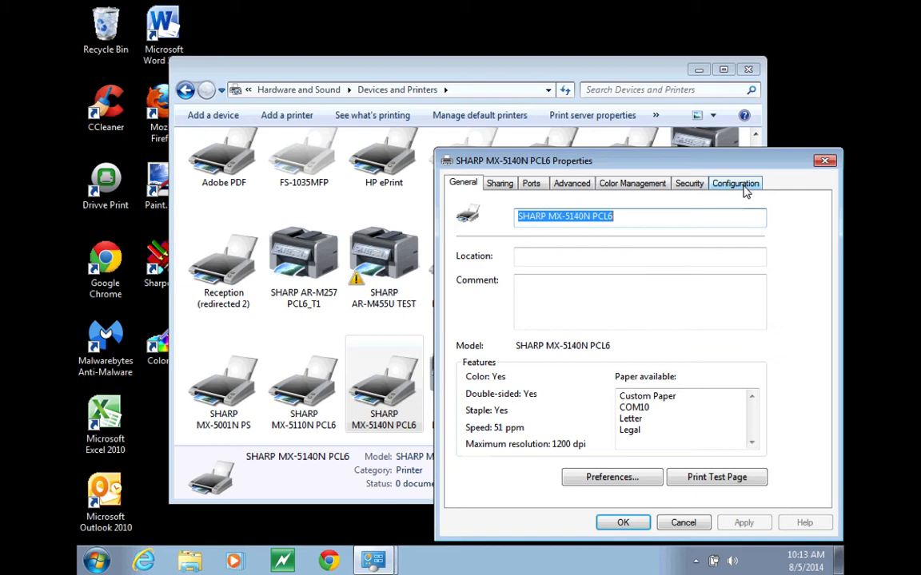
- Run Auto Configuration from the Configuration tab to detect installed options
{"action": "left_click", "coordinate": [736, 183]}
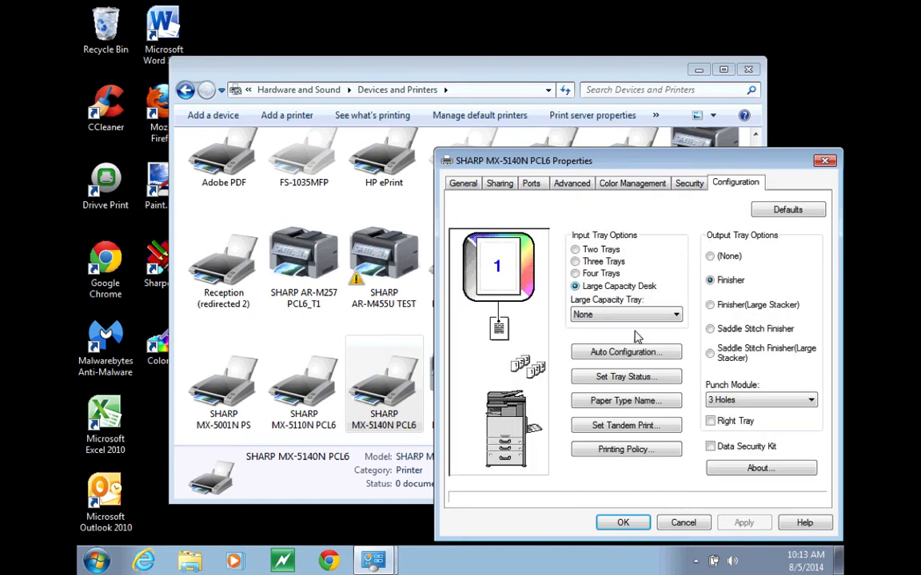
{"action": "left_click", "coordinate": [626, 352]}
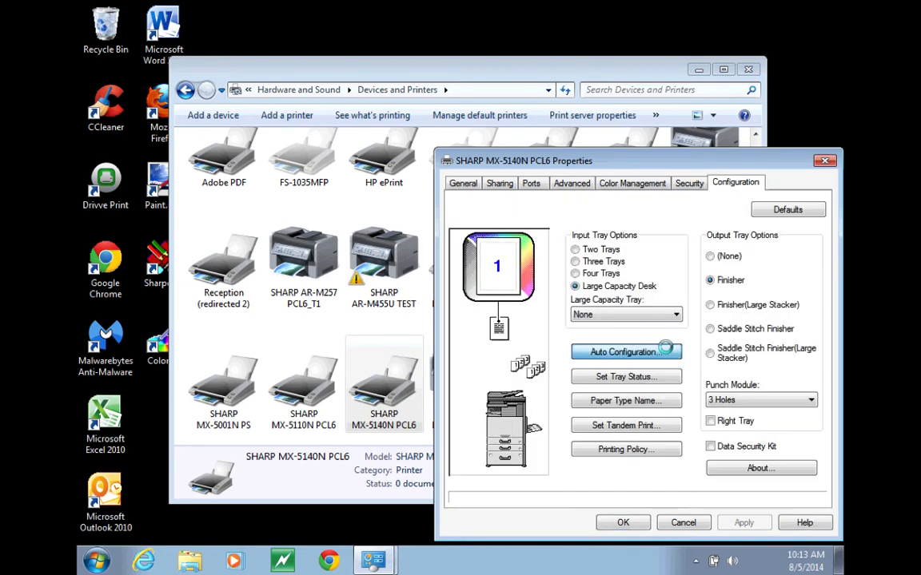
{"action": "left_click", "coordinate": [627, 352]}
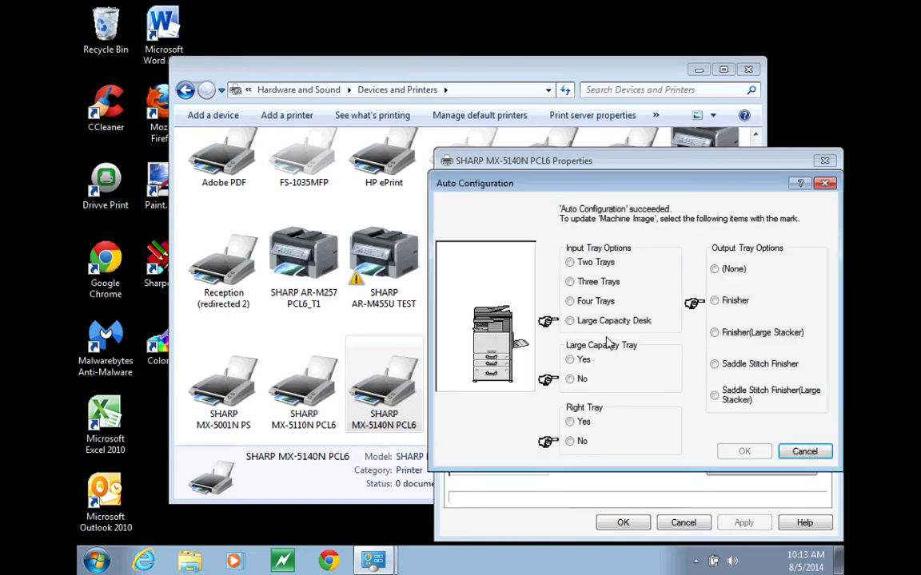
- Accept Large Capacity Desk input, no extra trays, and Finisher output as detected options
{"action": "left_click", "coordinate": [569, 319]}
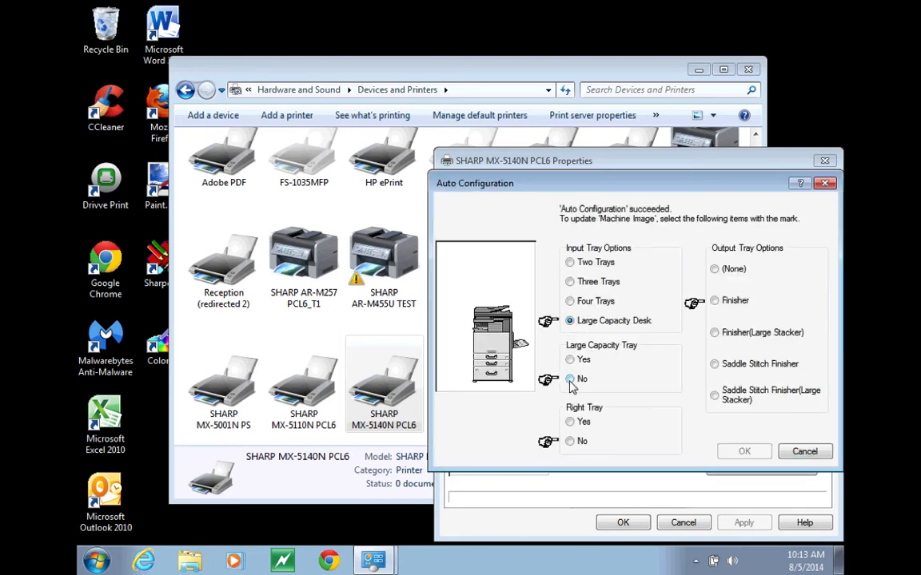
{"action": "left_click", "coordinate": [569, 379]}
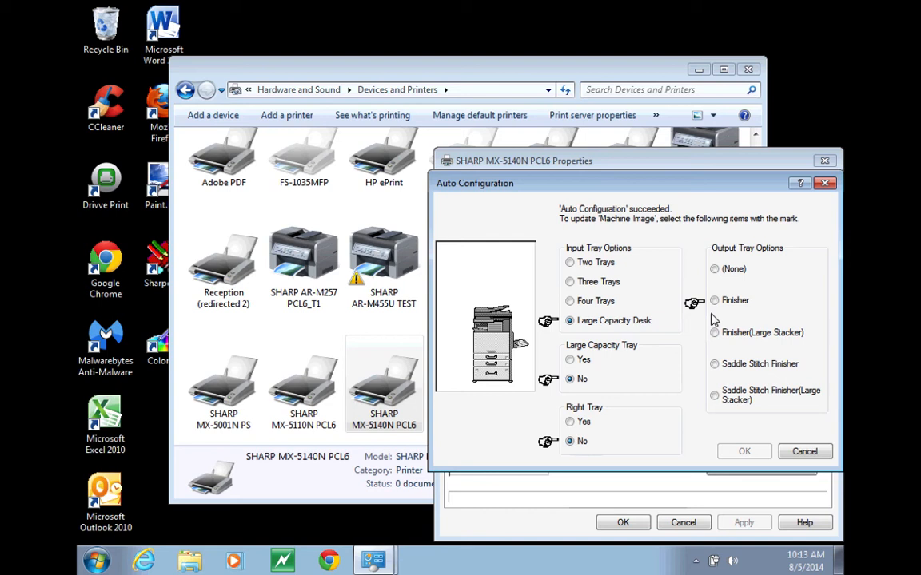
{"action": "left_click", "coordinate": [713, 301]}
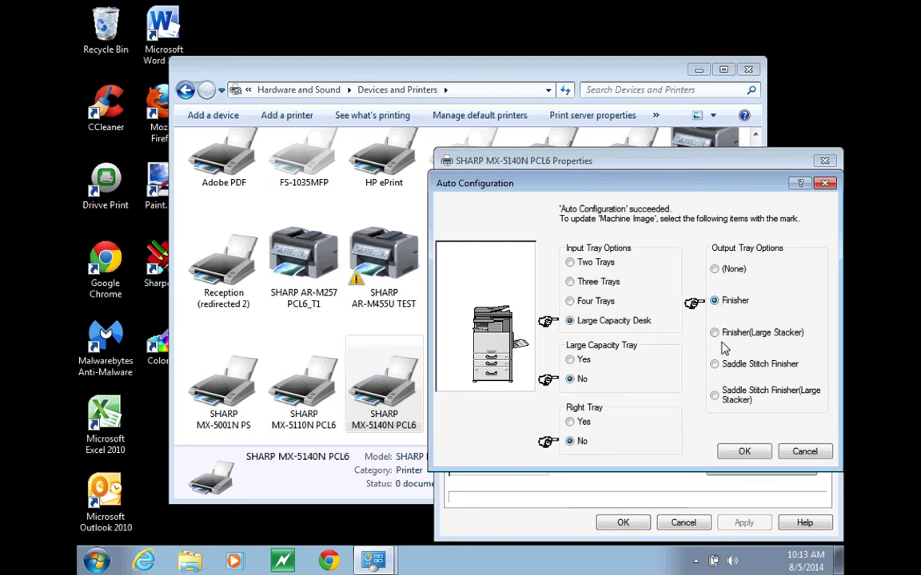
{"action": "left_click", "coordinate": [743, 451]}
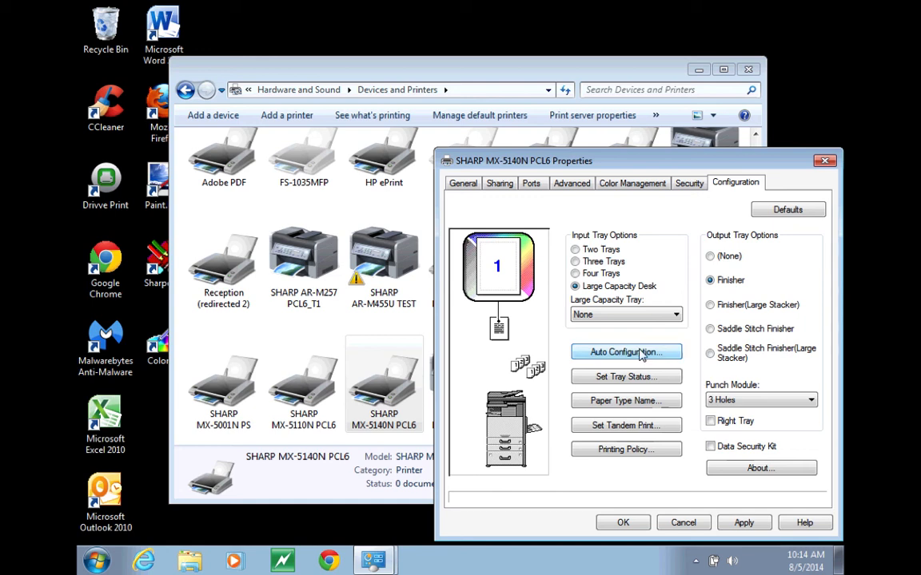
{"action": "mouse_move", "coordinate": [700, 361]}
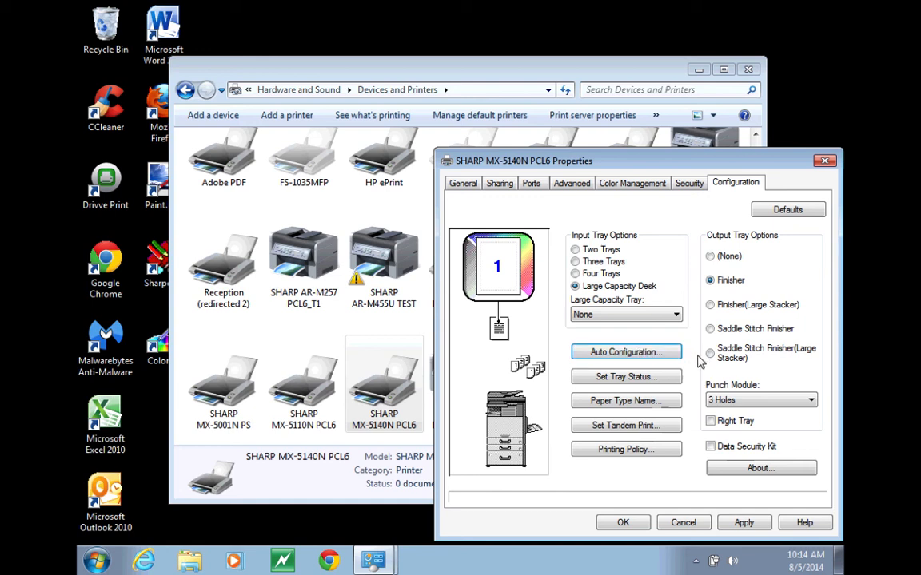